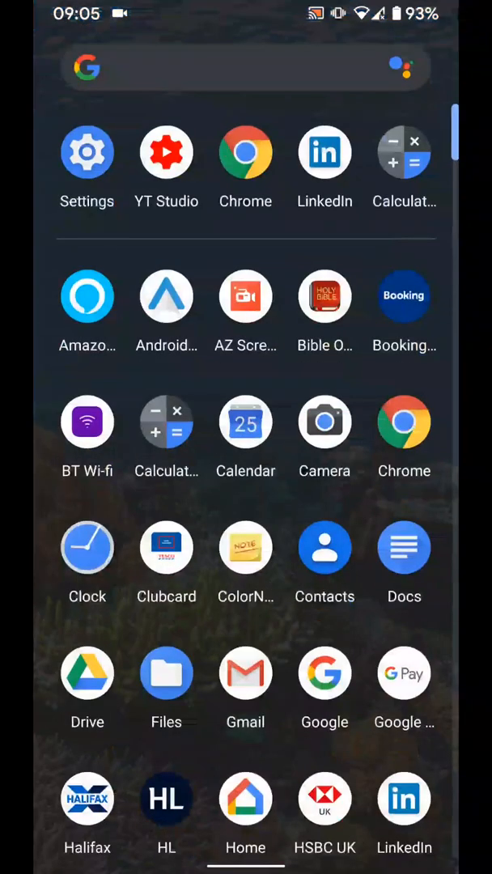
Launch Settings from the app drawer.
{"action": "left_click", "coordinate": [88, 150]}
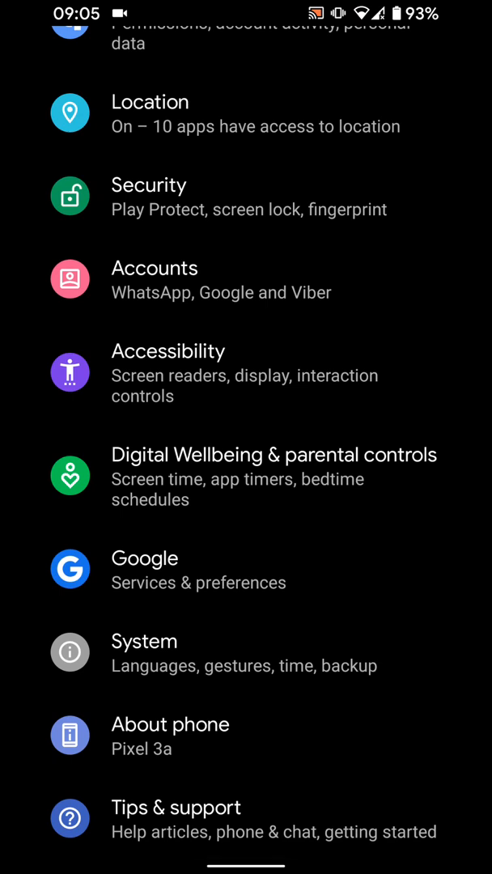
In About phone, tap Build number repeatedly until 'You are now a developer!' appears.
{"action": "left_click", "coordinate": [170, 723]}
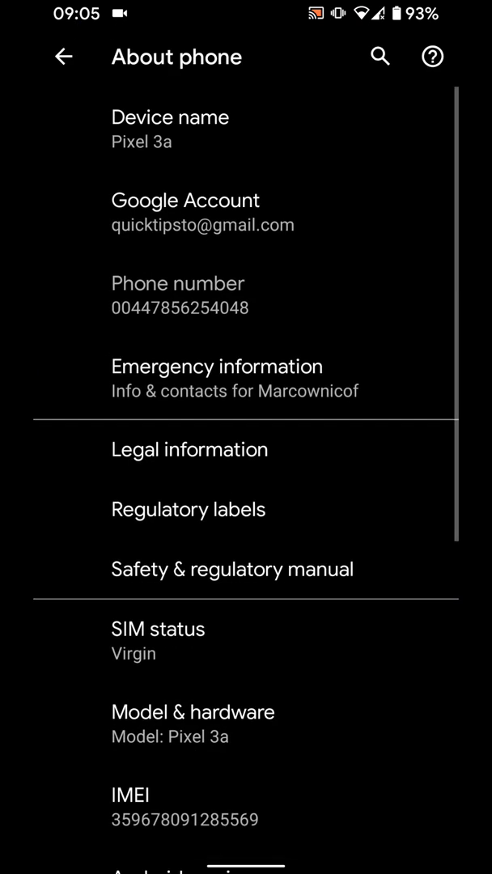
{"action": "scroll", "scroll_direction": "down", "scroll_amount": 3}
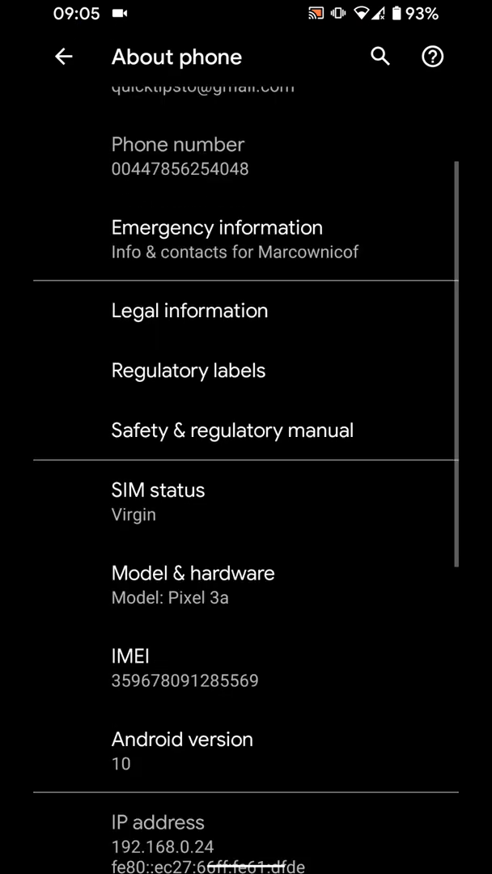
{"action": "scroll", "scroll_direction": "down", "scroll_amount": 3}
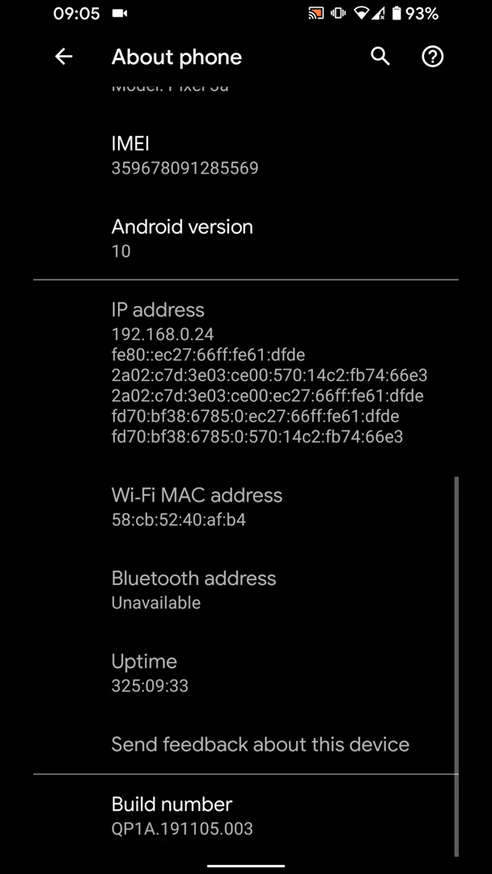
{"action": "left_click", "coordinate": [165, 804]}
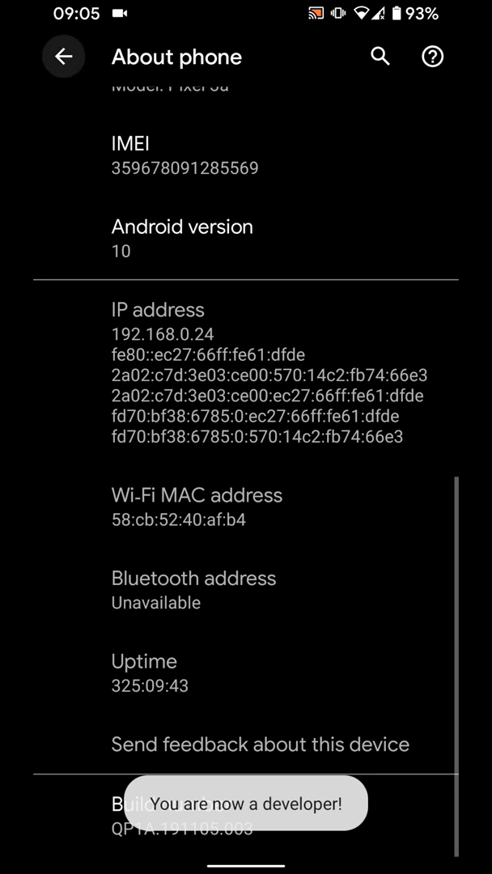
Reach Developer options through System's Advanced section.
{"action": "left_click", "coordinate": [61, 57]}
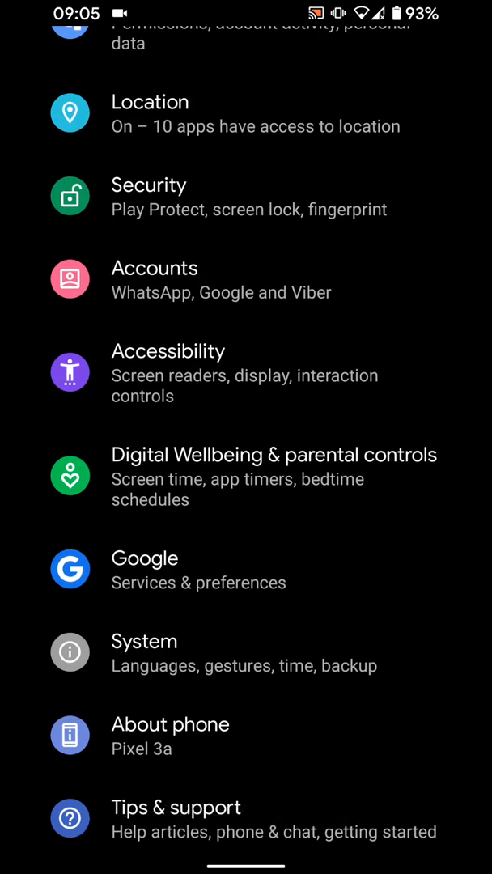
{"action": "left_click", "coordinate": [144, 652]}
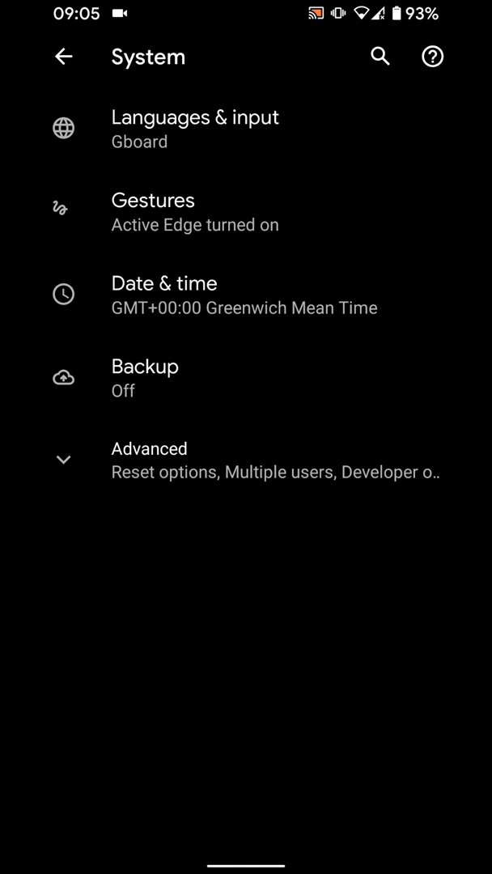
{"action": "left_click", "coordinate": [149, 448]}
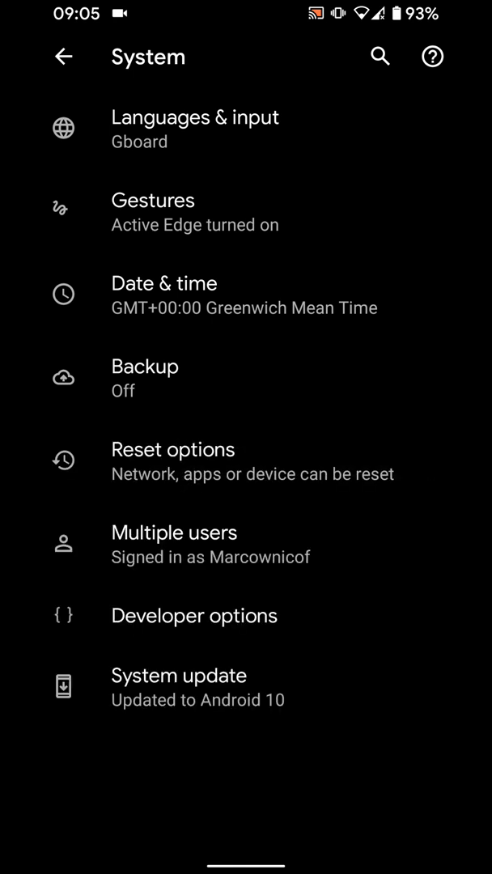
{"action": "left_click", "coordinate": [194, 615]}
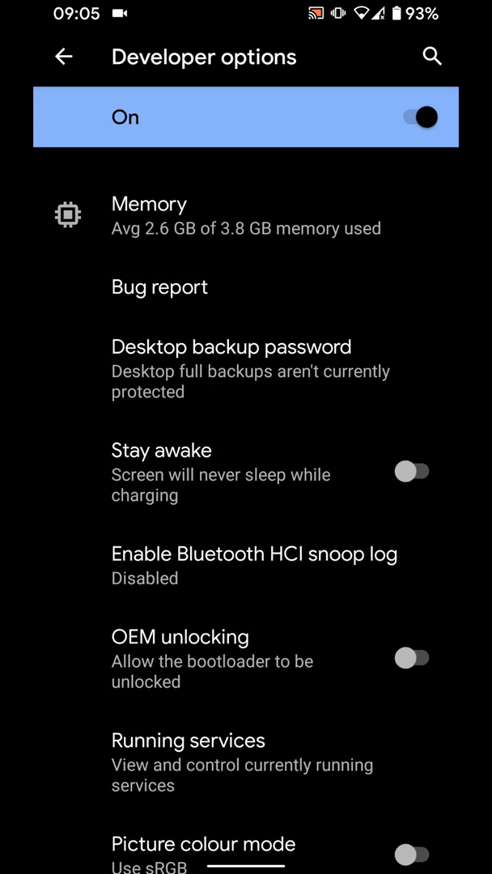
Enable Override force-dark under Hardware accelerated rendering.
{"action": "scroll", "scroll_direction": "down", "scroll_amount": 3}
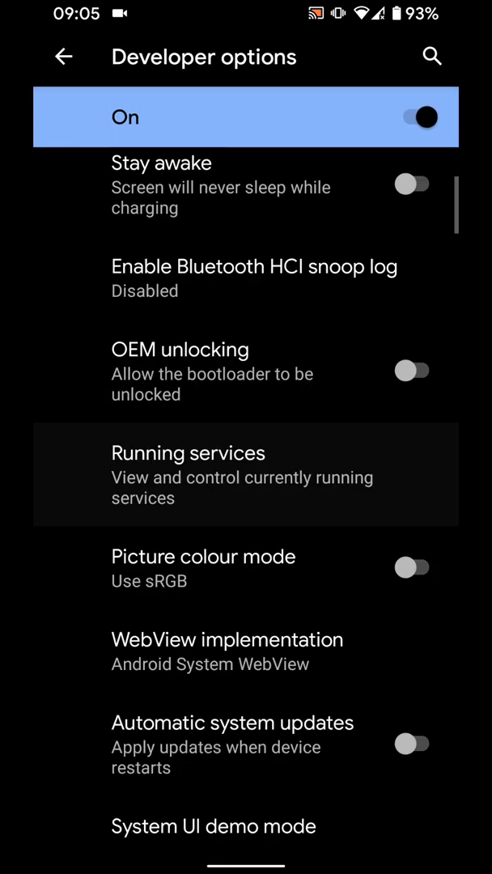
{"action": "scroll", "scroll_direction": "down", "scroll_amount": 3}
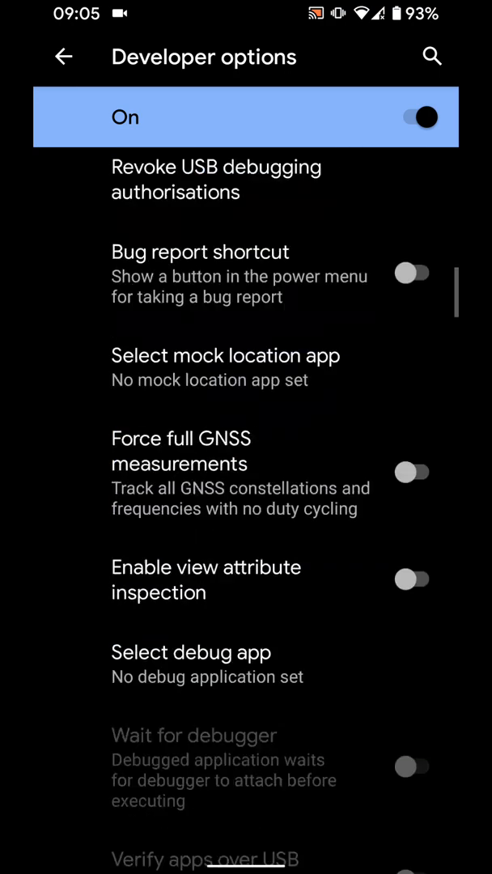
{"action": "scroll", "scroll_direction": "down", "scroll_amount": 3}
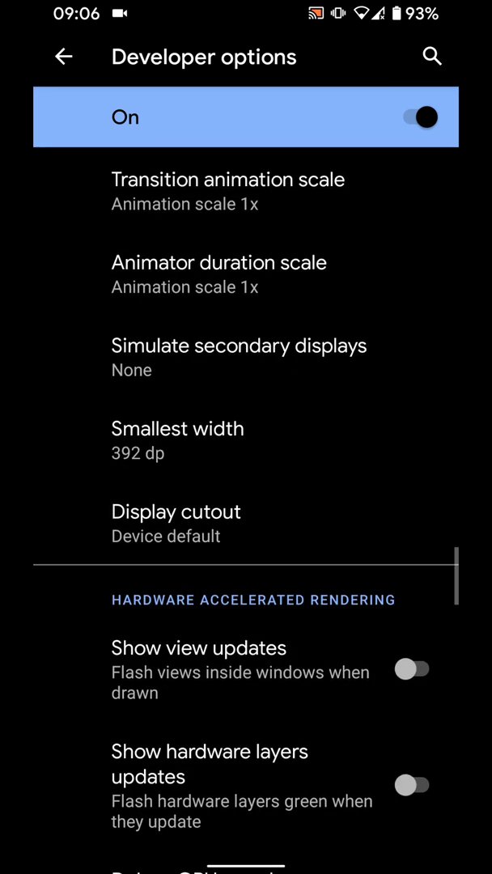
{"action": "scroll", "scroll_direction": "down", "scroll_amount": 3}
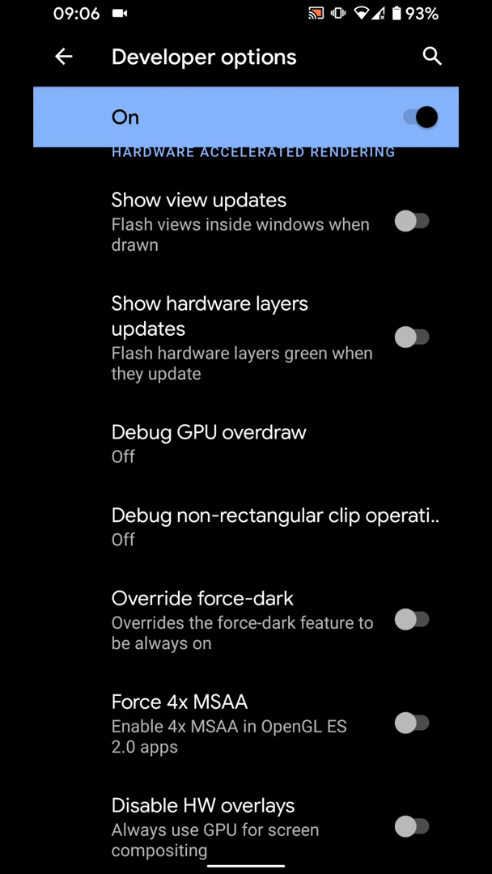
{"action": "left_click", "coordinate": [413, 620]}
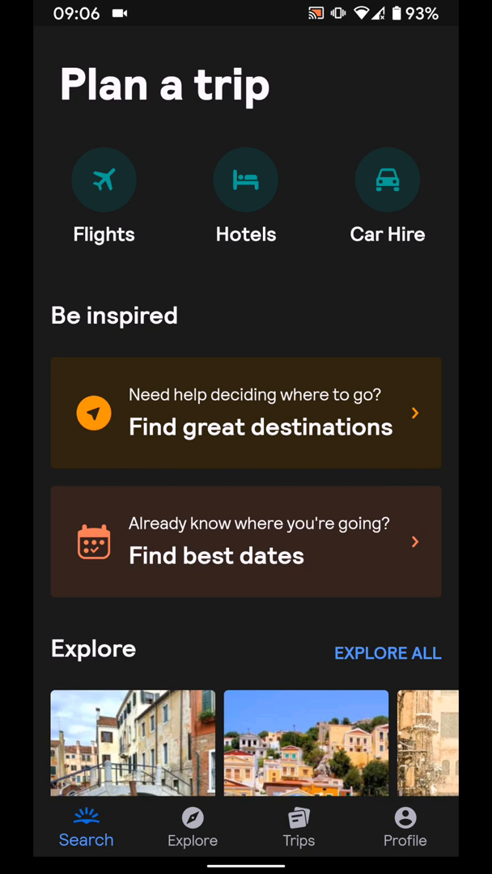
After viewing Skyscanner's dark 'Plan a trip' screen, return to the home screen.
{"action": "key", "text": "Home"}
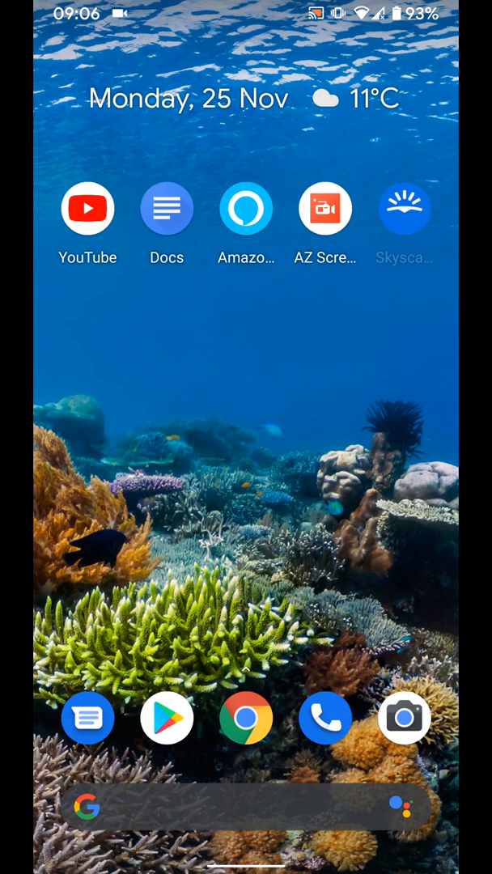